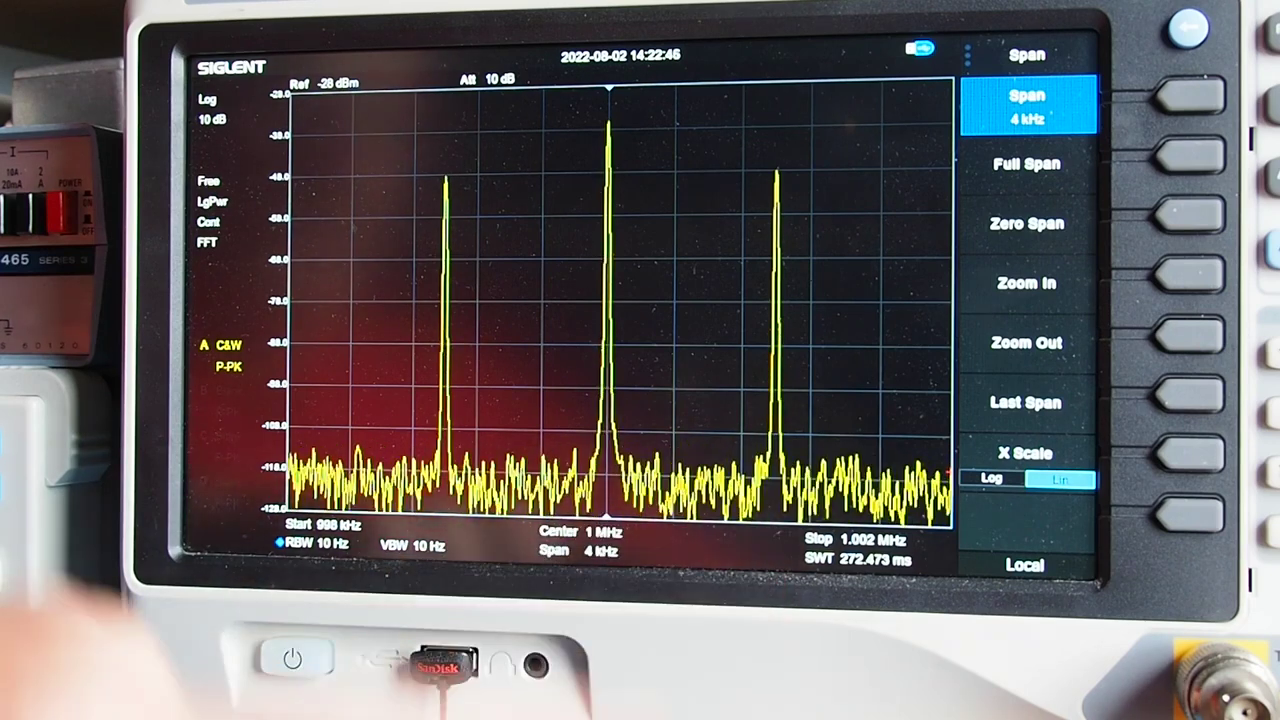
mouse_move(350, 250)
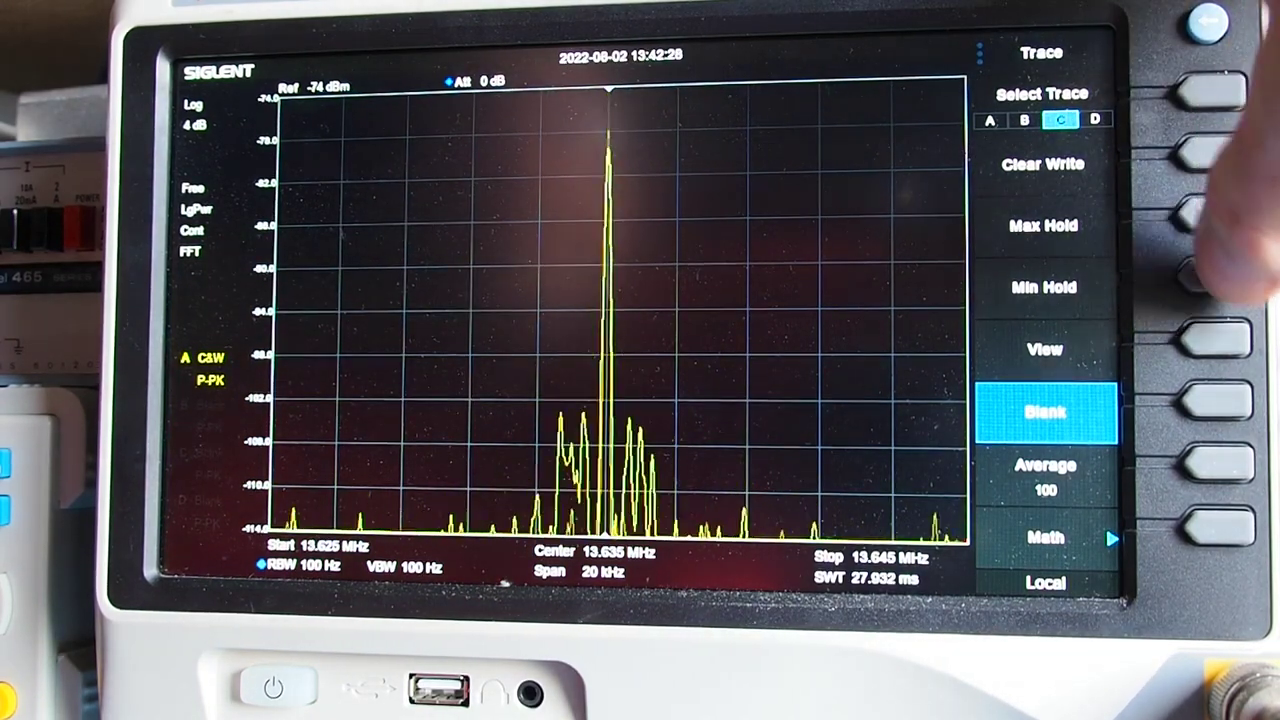
Step: Set trace C to Clear Write, then Max Hold to build a peak envelope around 13.635 MHz
click(1044, 164)
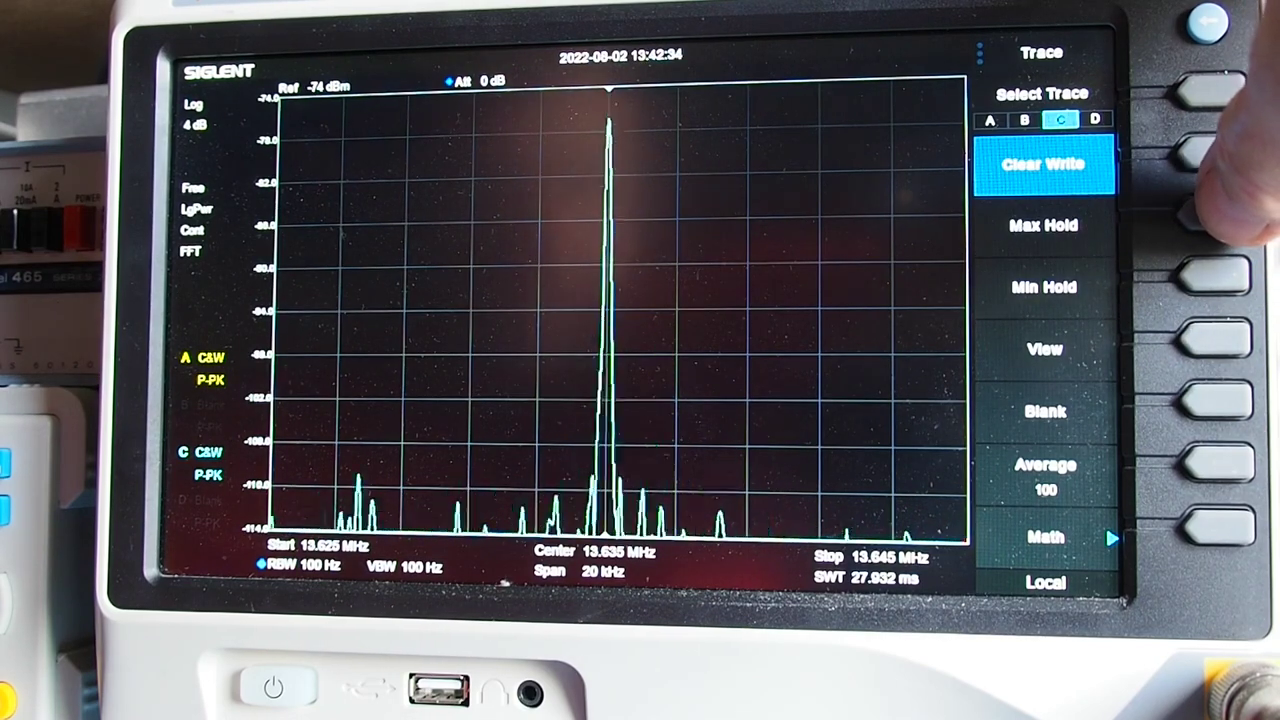
click(1044, 224)
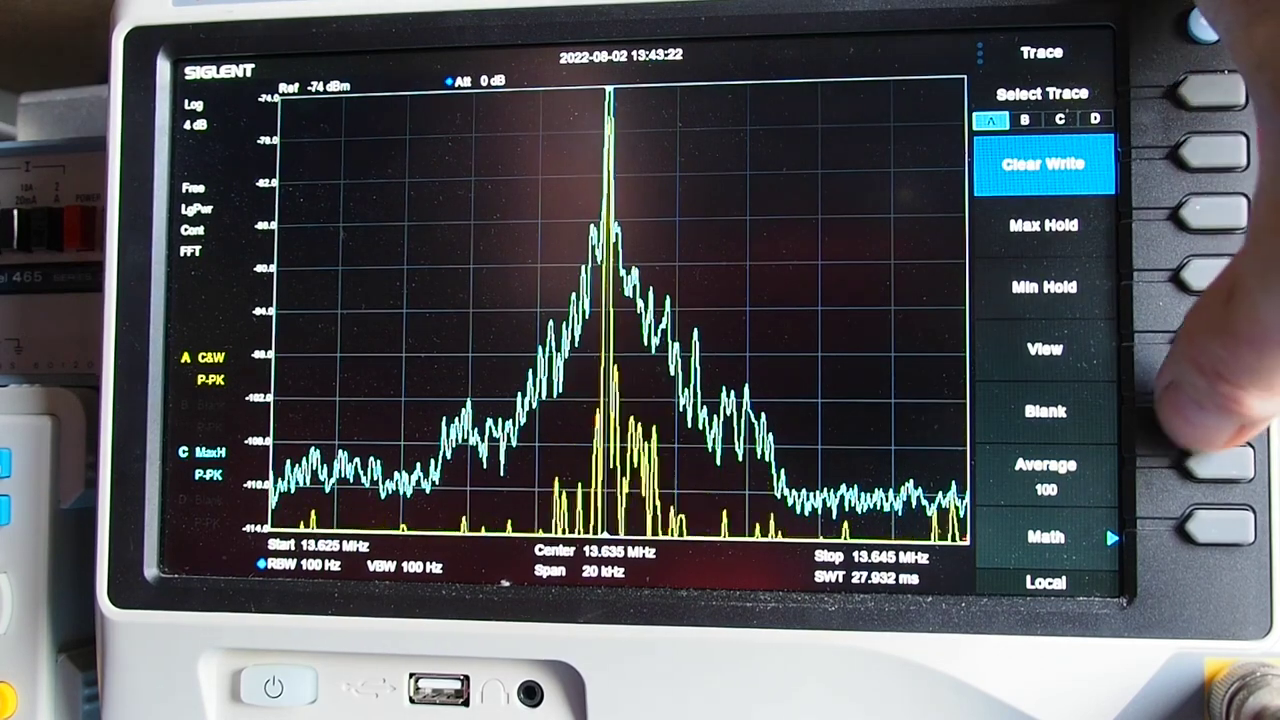
Step: Blank live trace A, then set it to Max Hold beneath trace C's envelope
click(1044, 412)
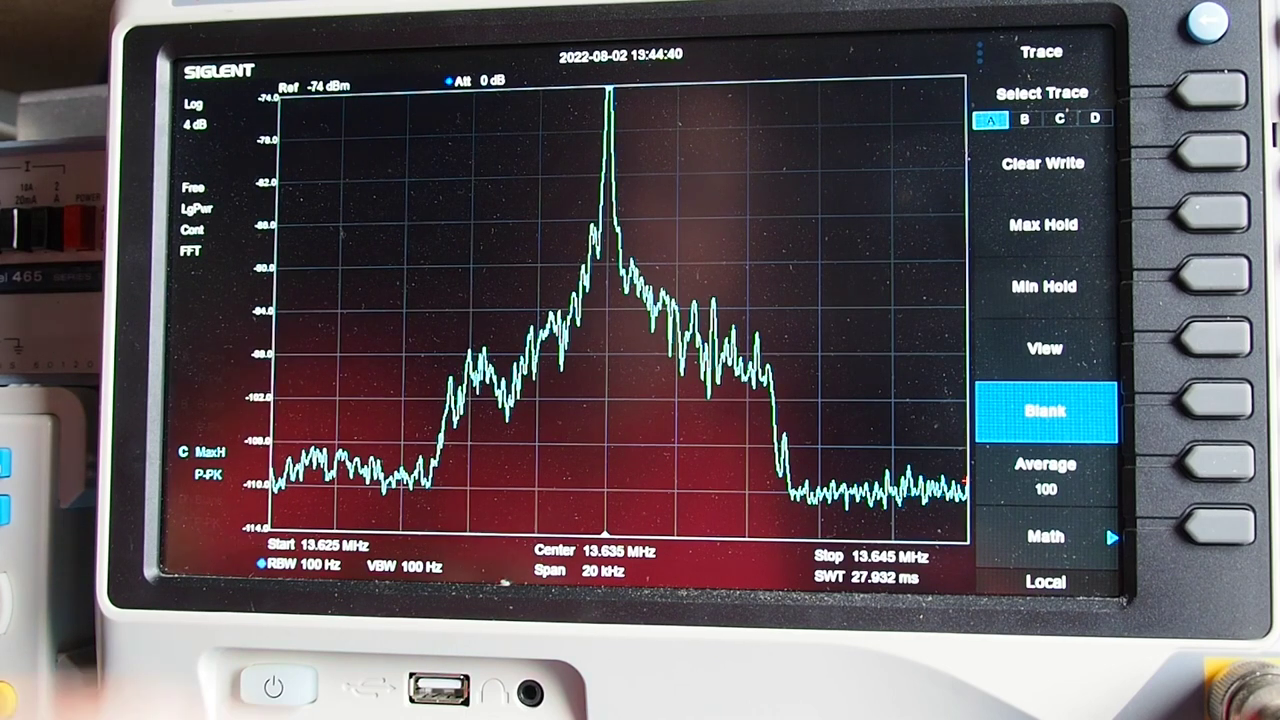
mouse_move(300, 450)
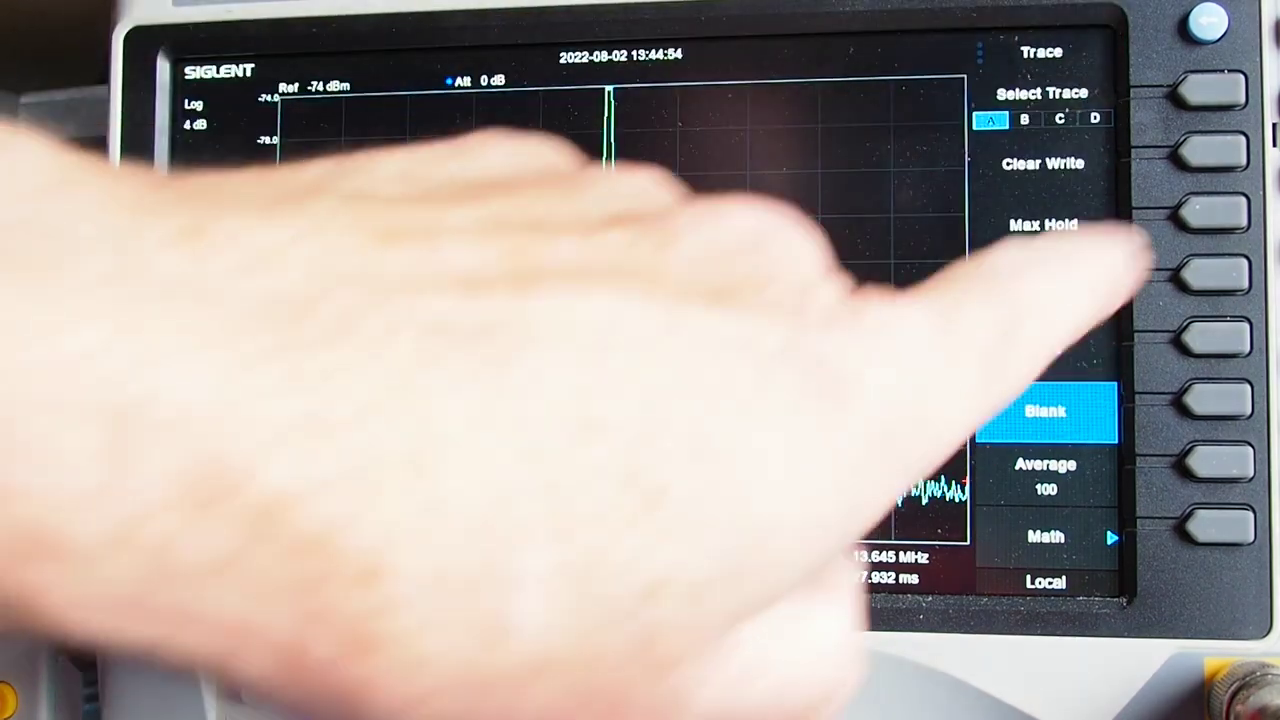
click(1044, 164)
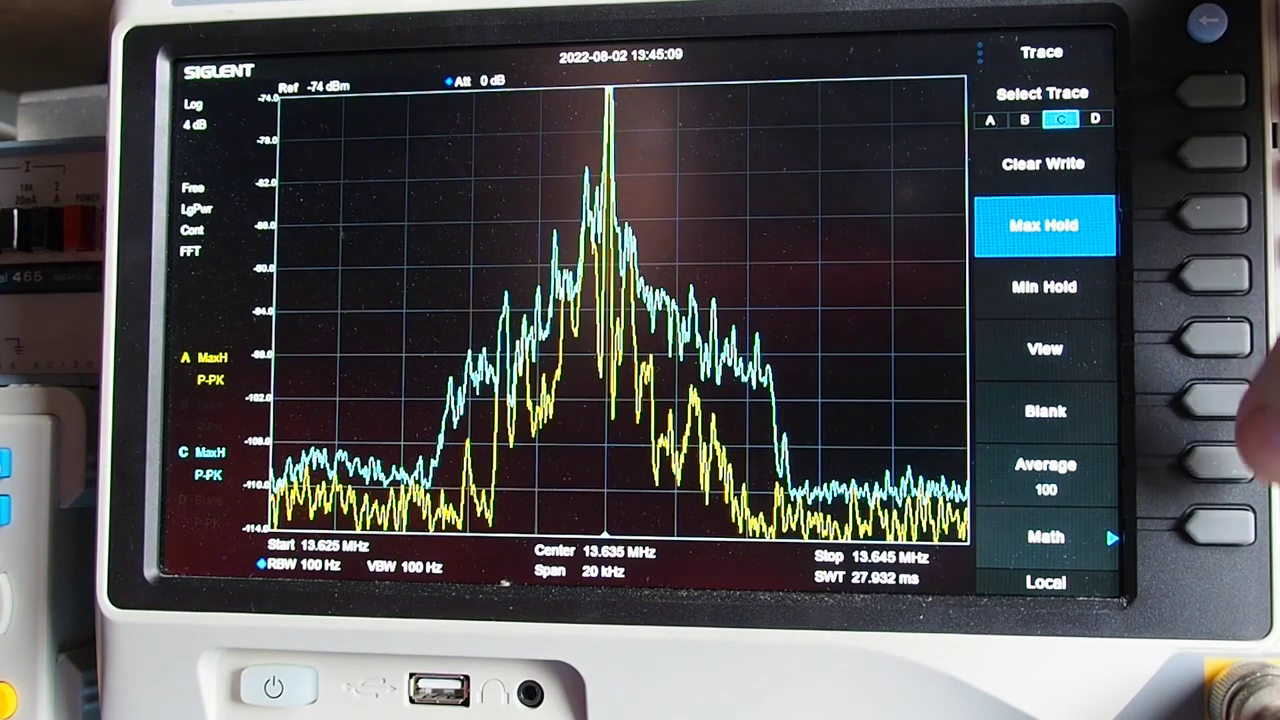
Step: Change trace A's display mode in the Trace menu
click(1044, 412)
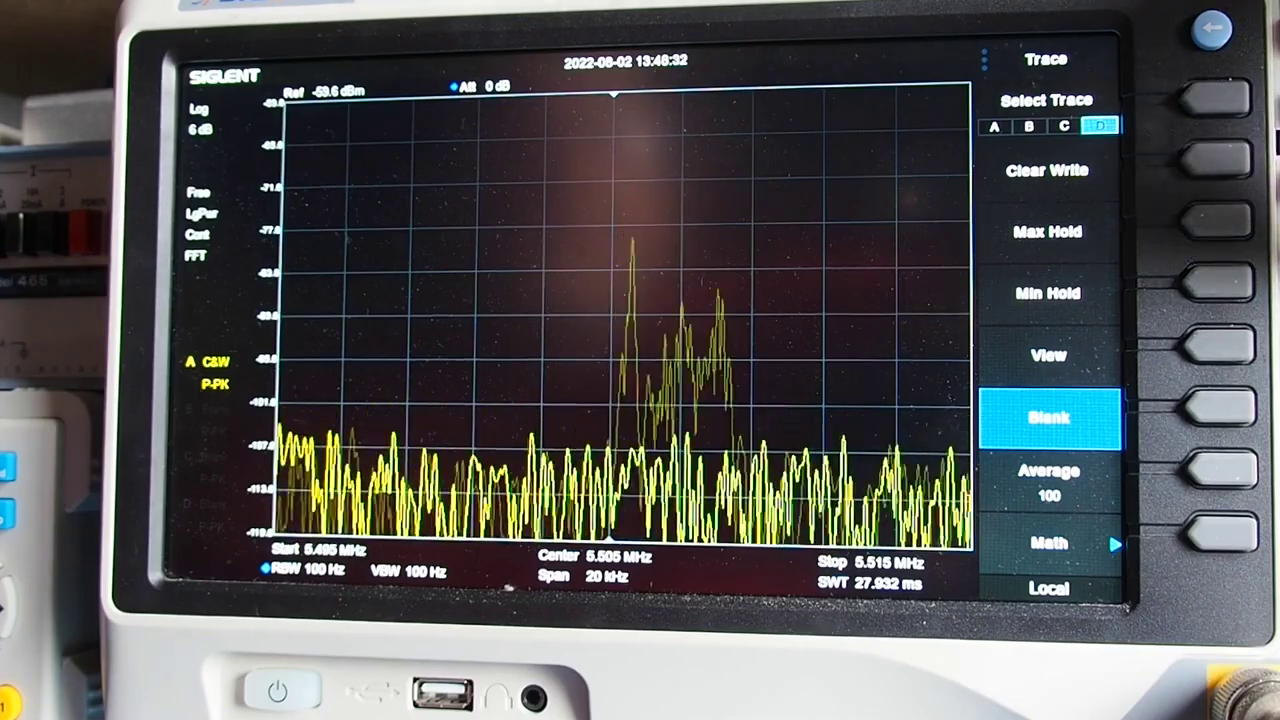
Step: Set trace D to Clear Write, then Max Hold to build the 5.505 MHz upper-sideband envelope
click(1204, 170)
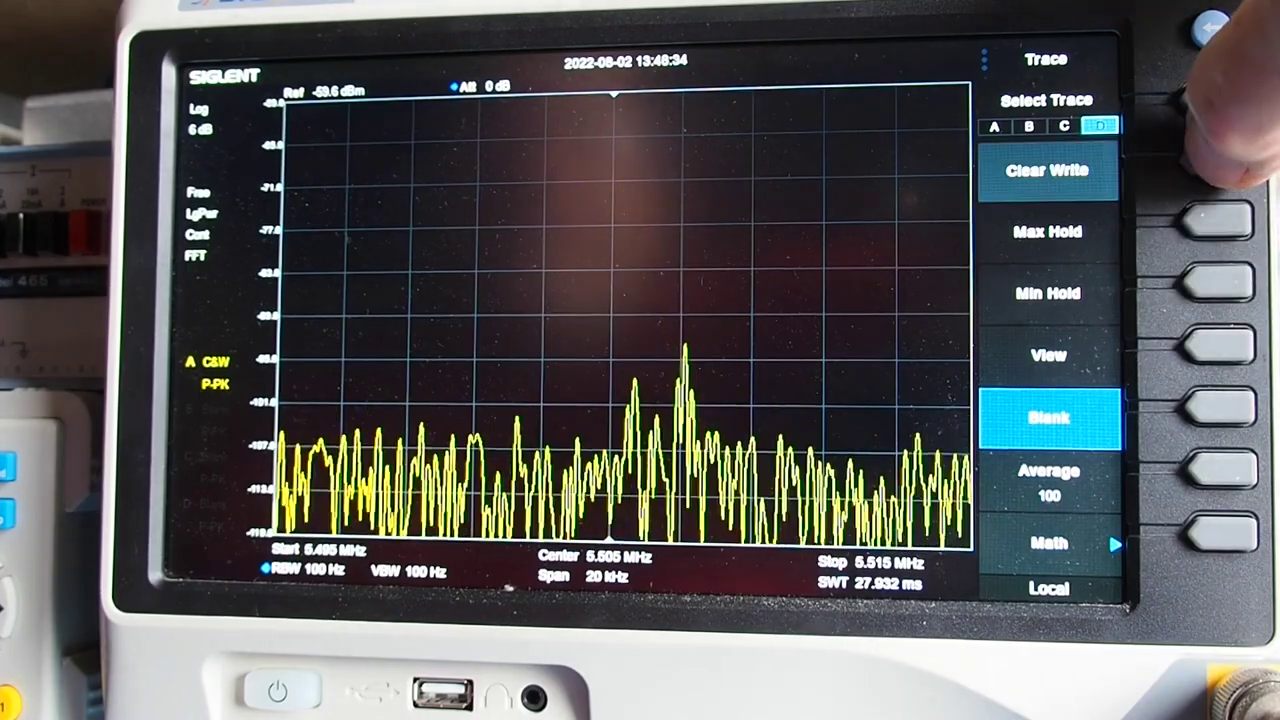
click(1048, 170)
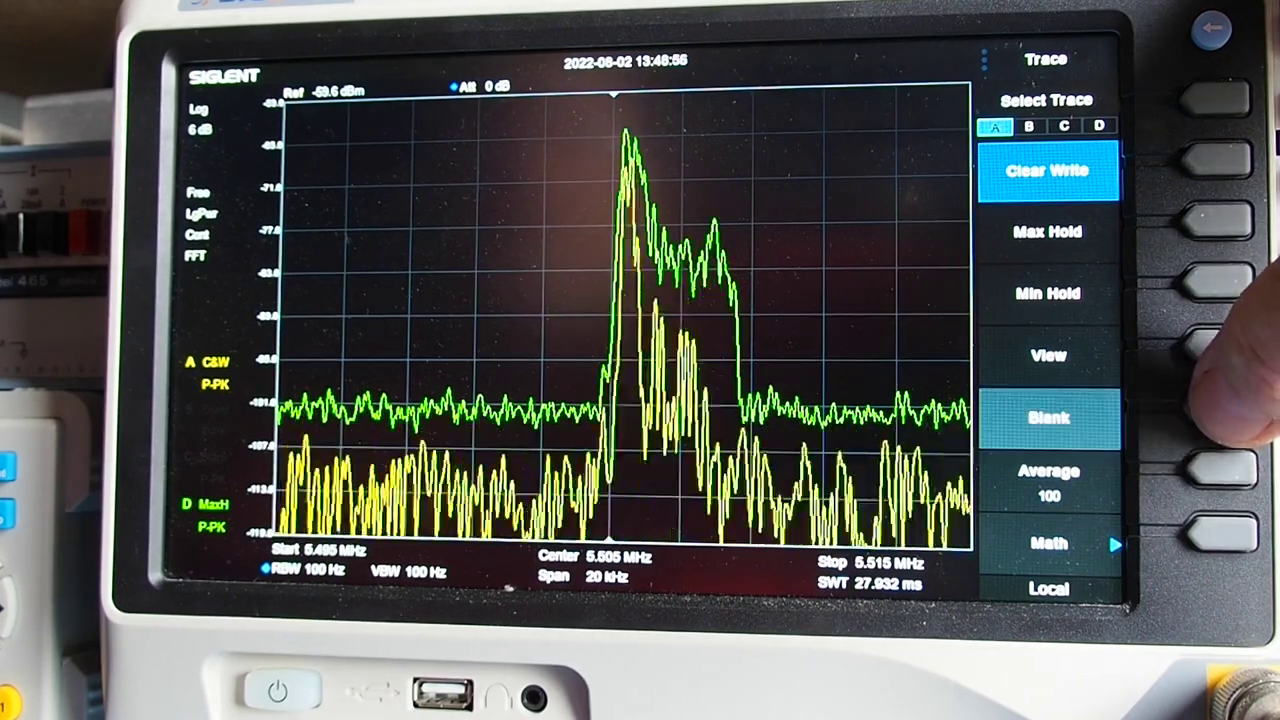
click(1048, 418)
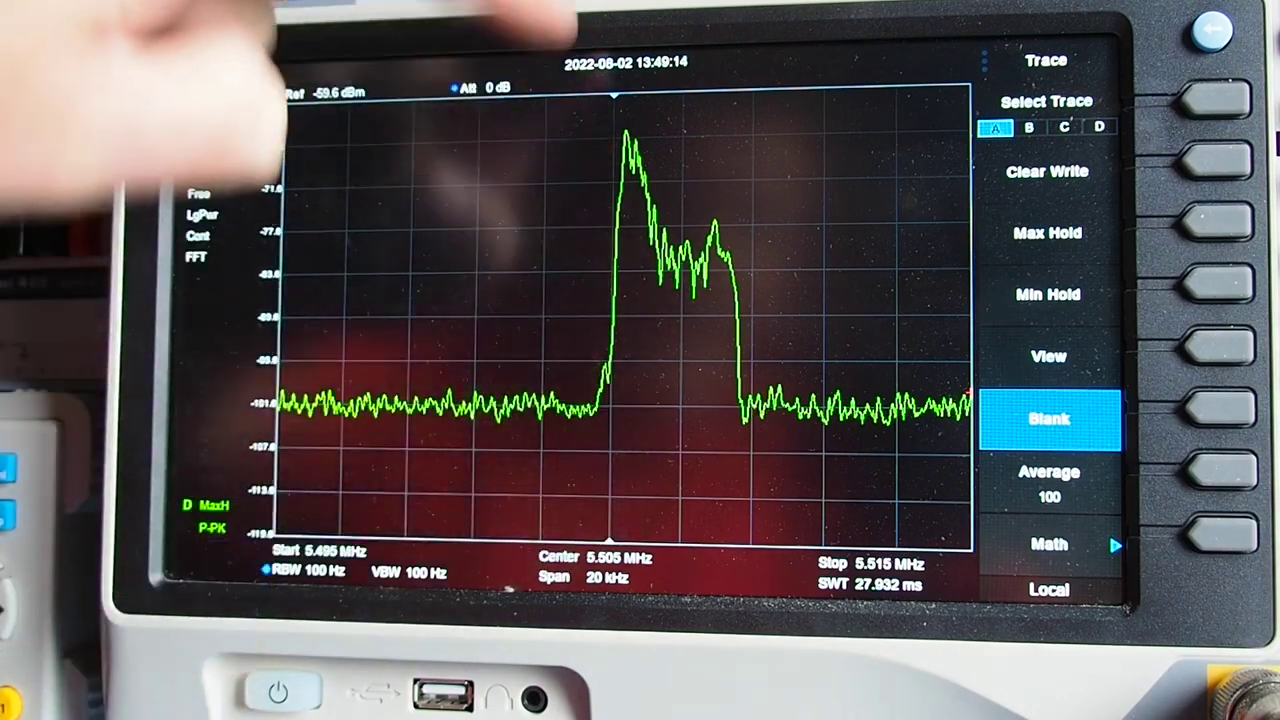
mouse_move(200, 300)
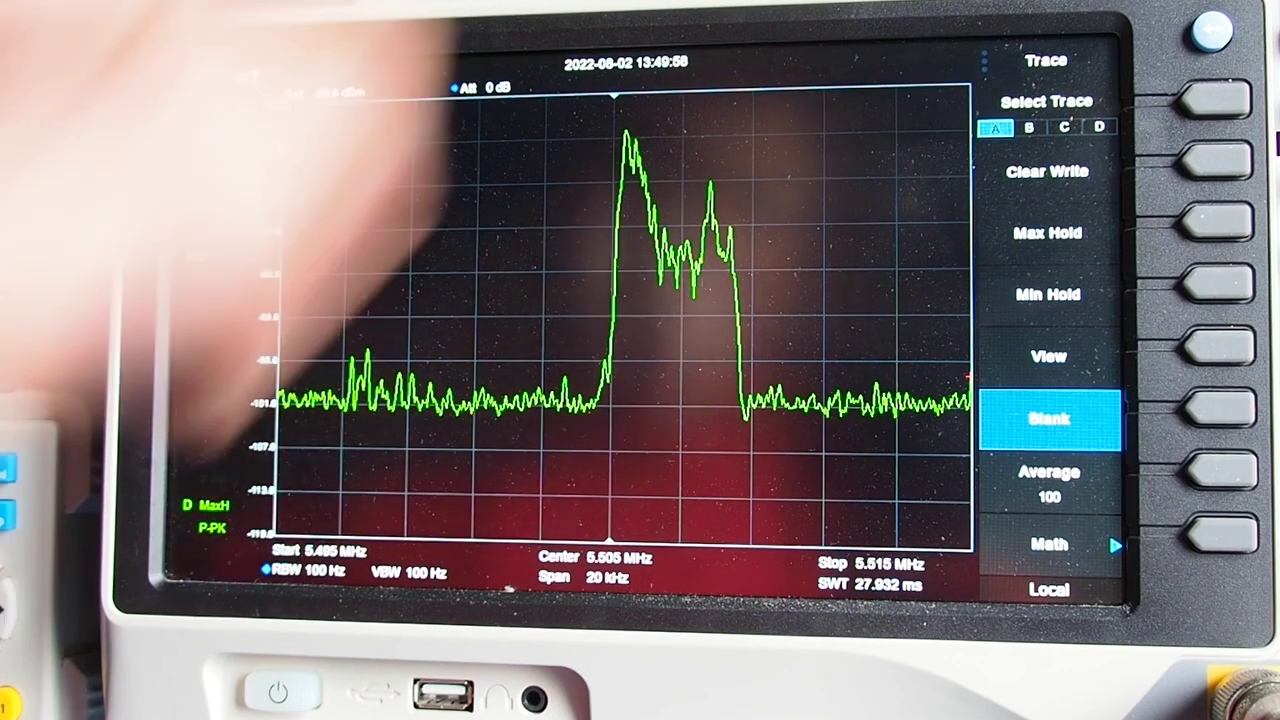
click(1048, 172)
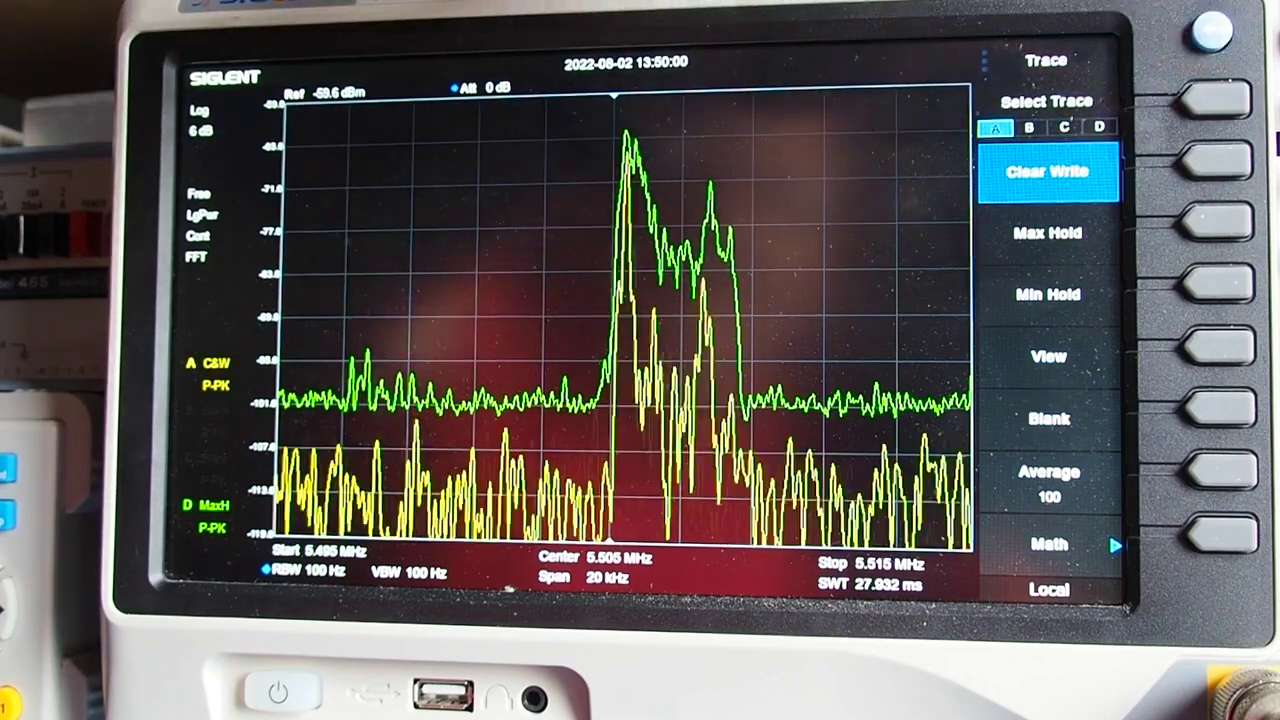